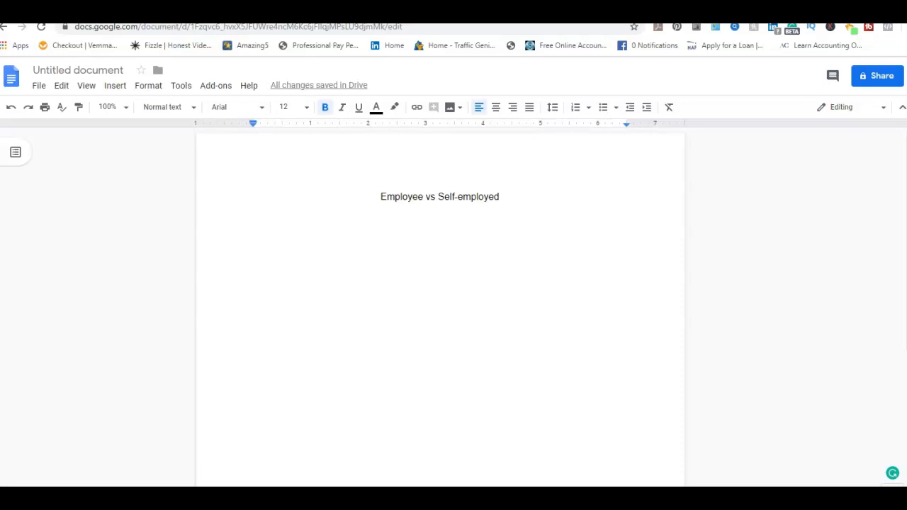
mouse_move(41, 291)
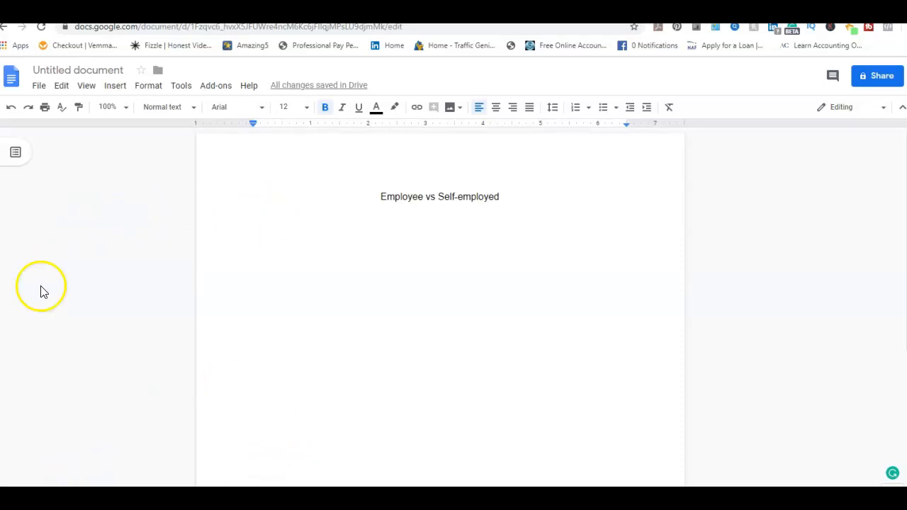
- Write the first bold drawbacks: 'No control over your income', 'No job security', 'Longer hours for fewer workers'
left_click(343, 296)
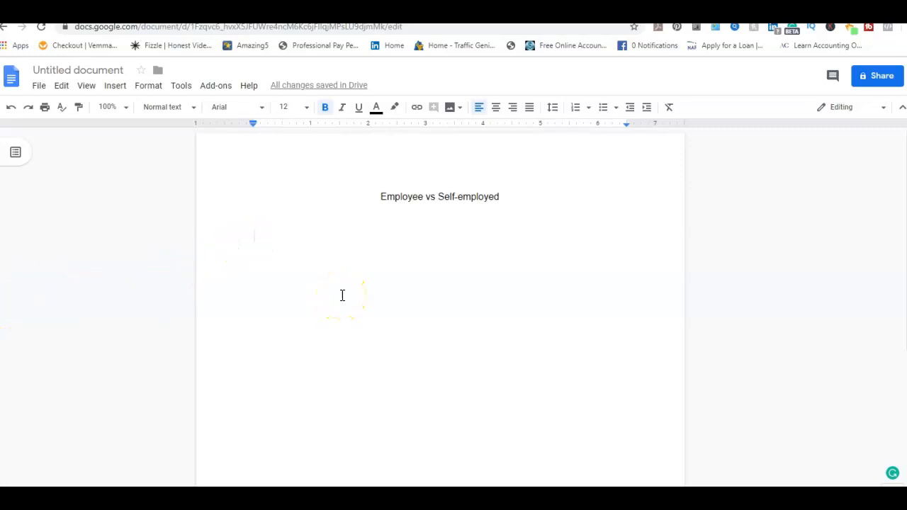
type("No")
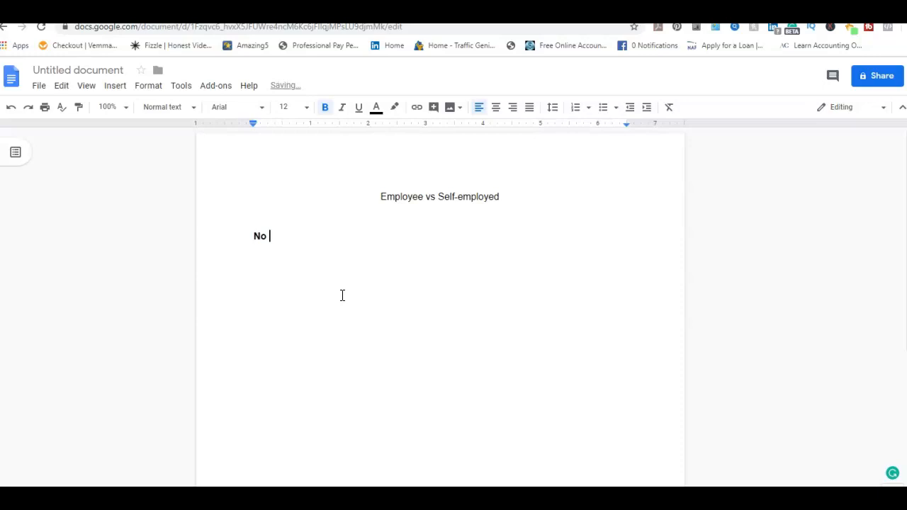
type("control")
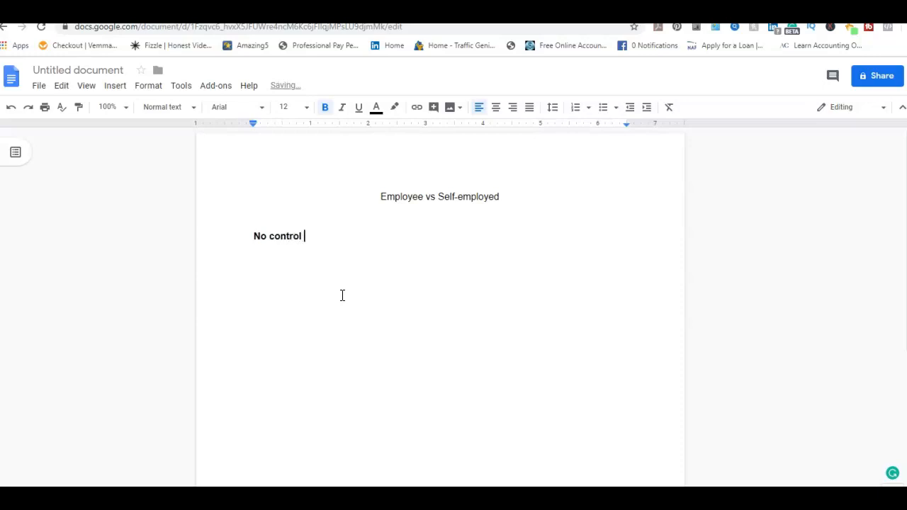
type("over you")
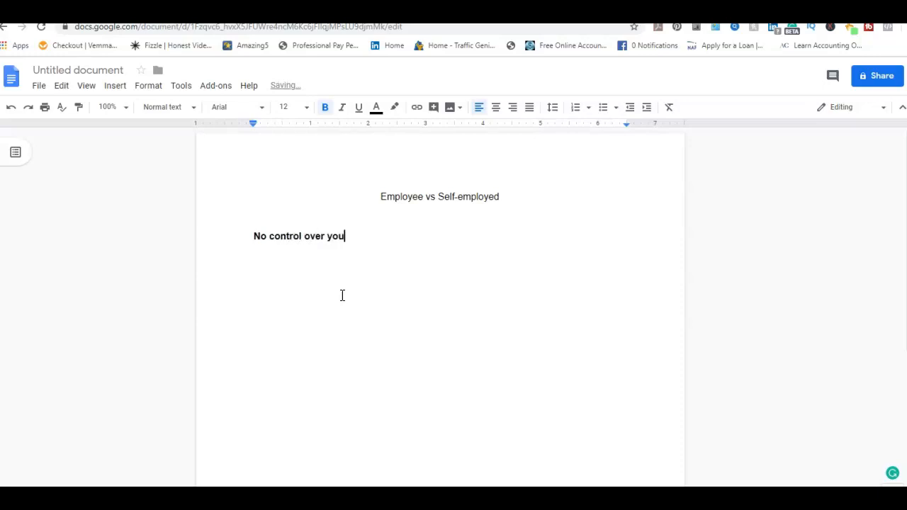
type("r income")
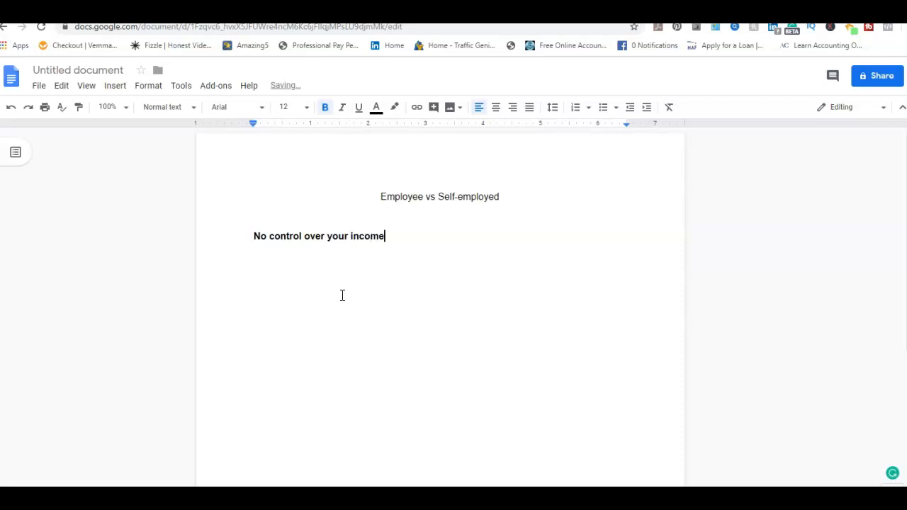
key("Return")
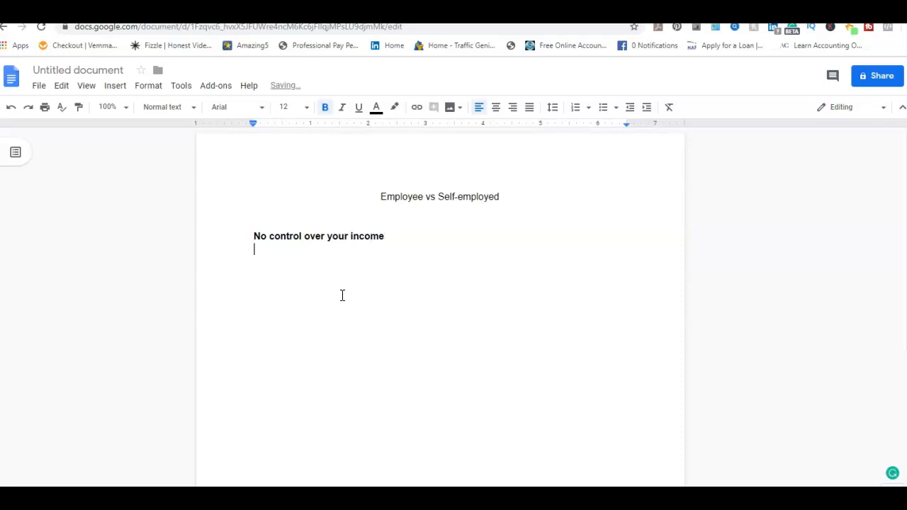
type("No job")
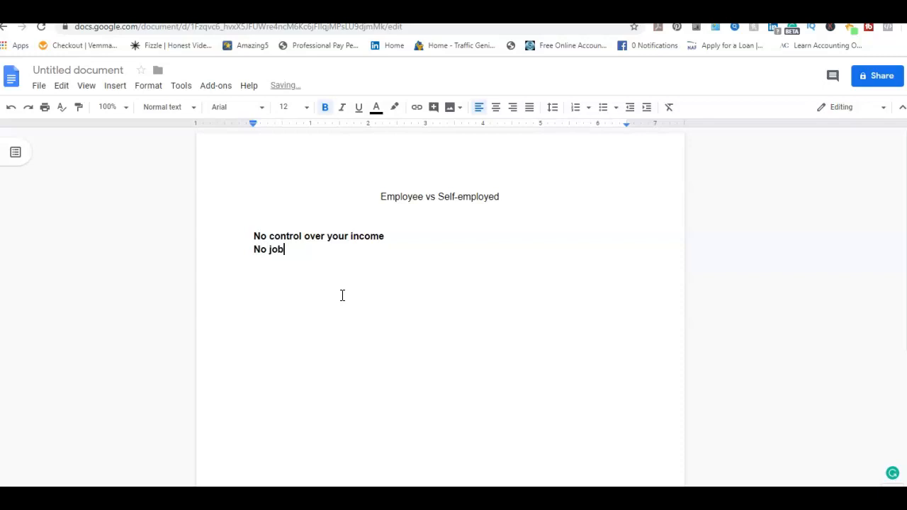
type("security")
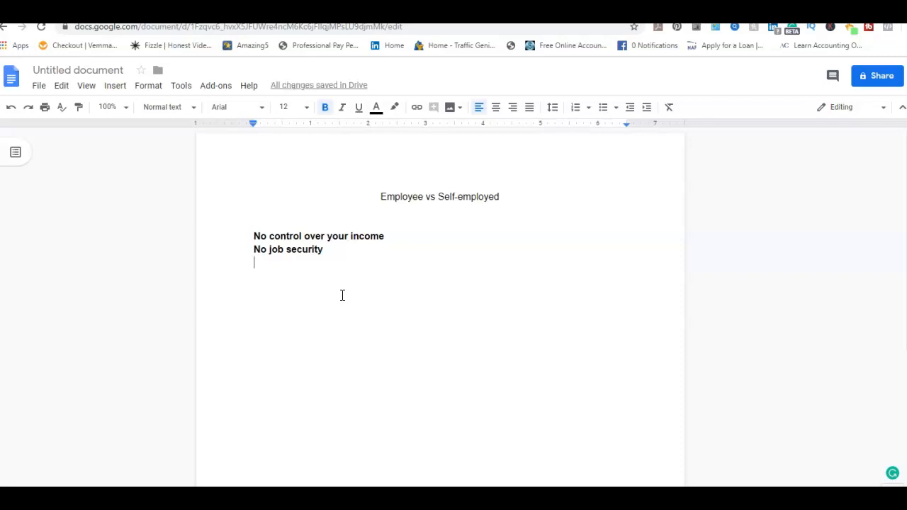
type("Longer")
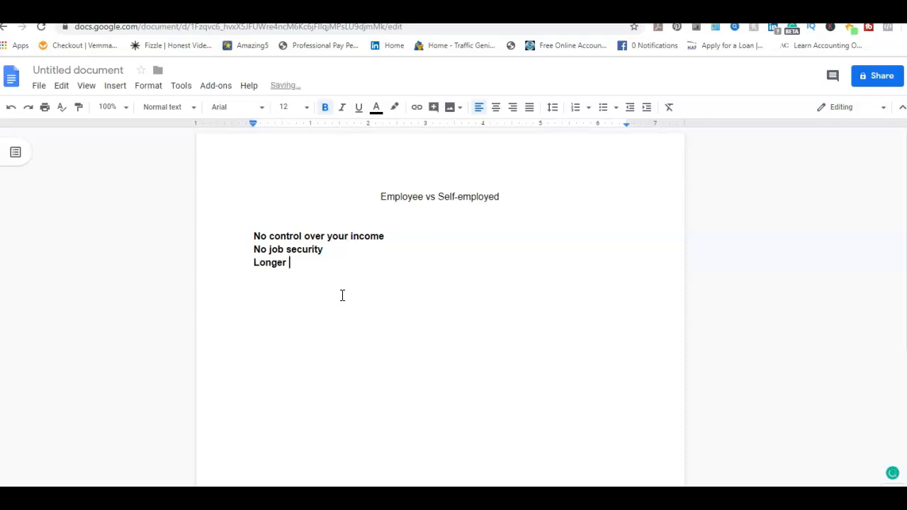
type("hours")
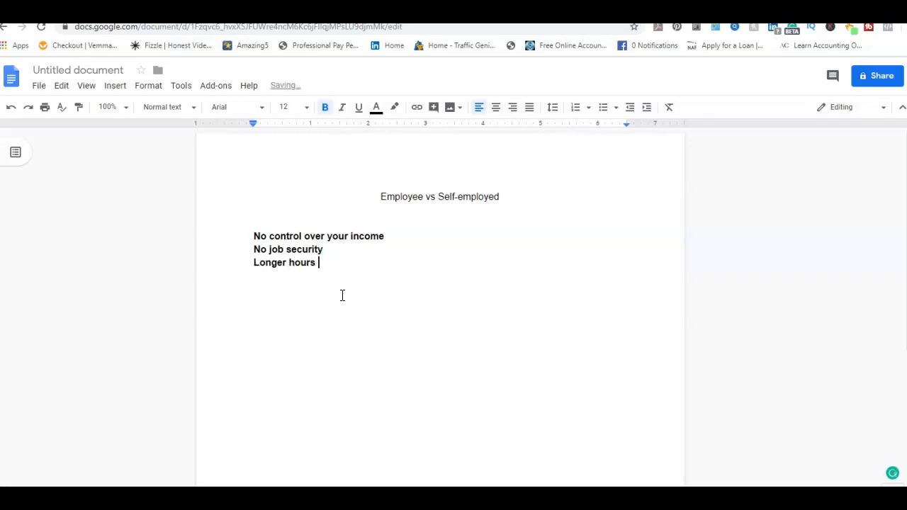
type("fr")
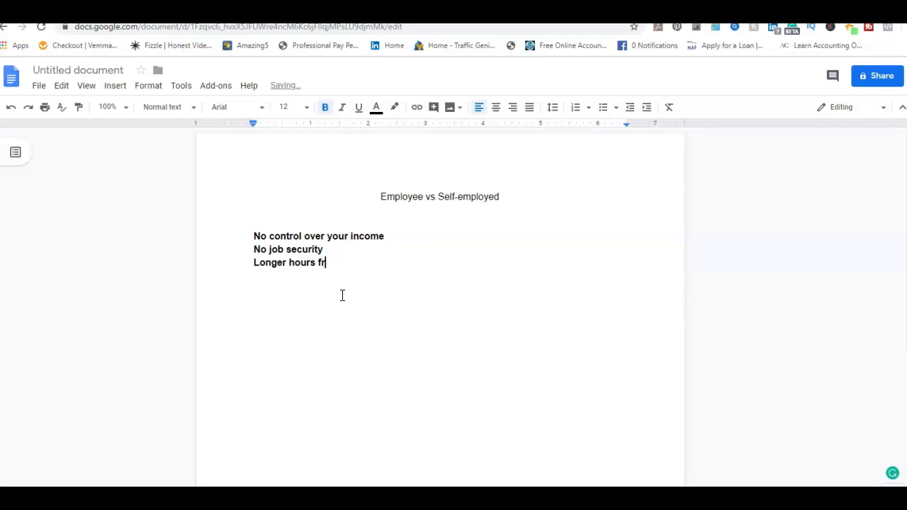
type("or f")
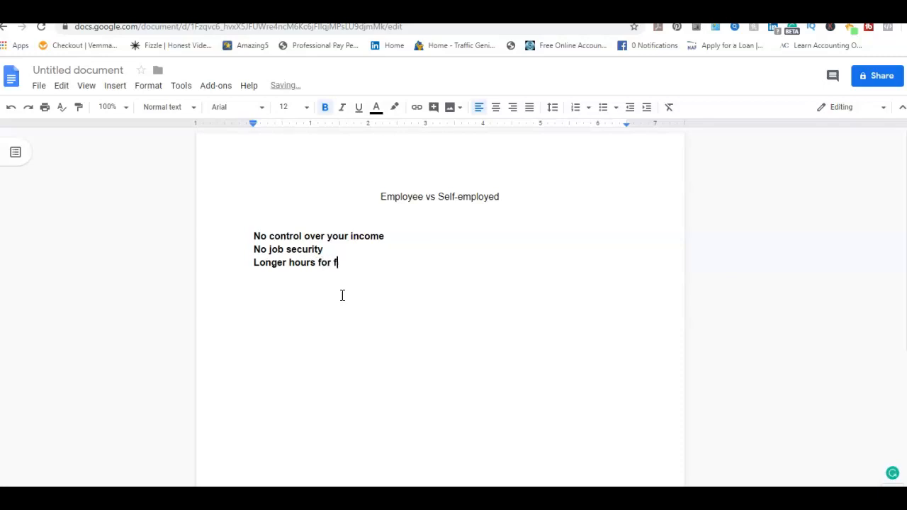
type("ewer")
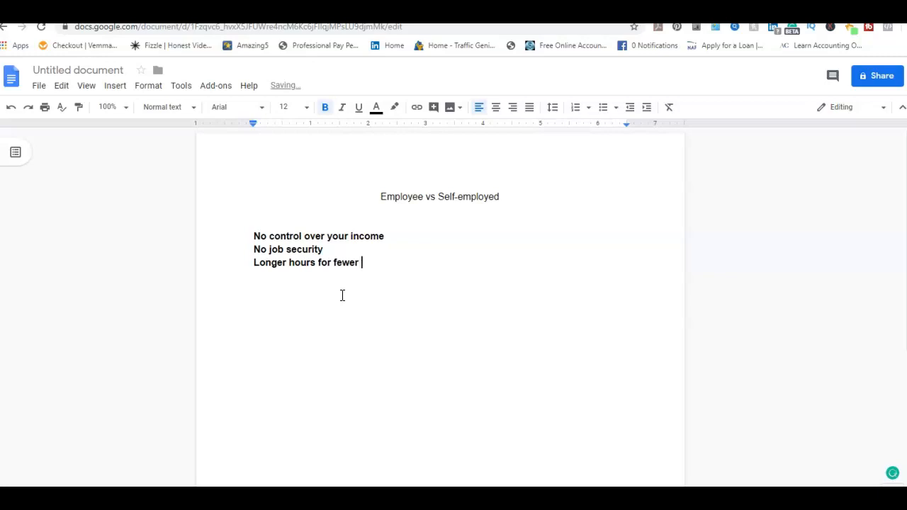
type("workers")
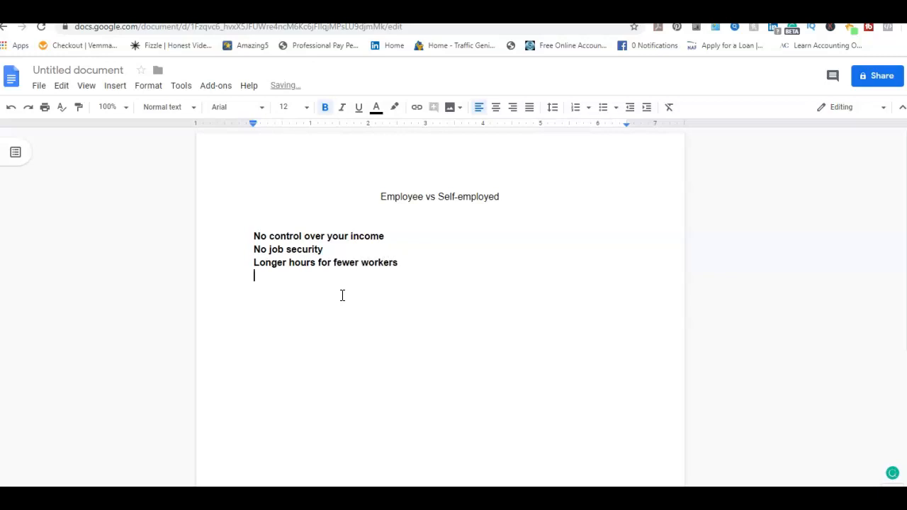
- Add 'Limited promotions little room at the top' and 'Living paycheck-to-paycheck' to the list
type("lim")
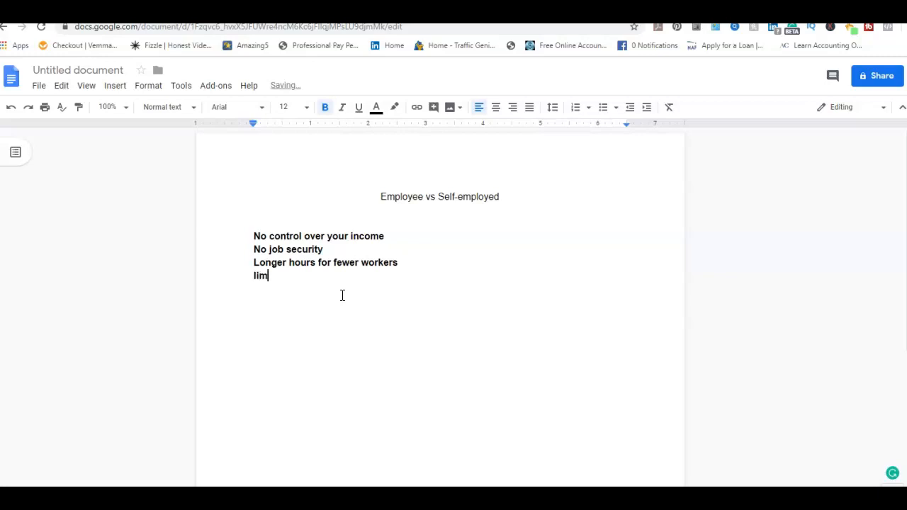
type("ited pro")
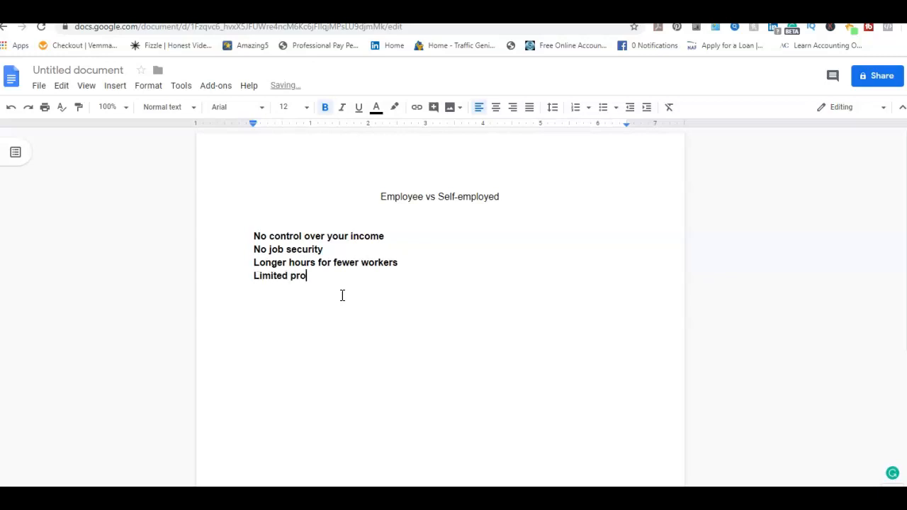
type("moti")
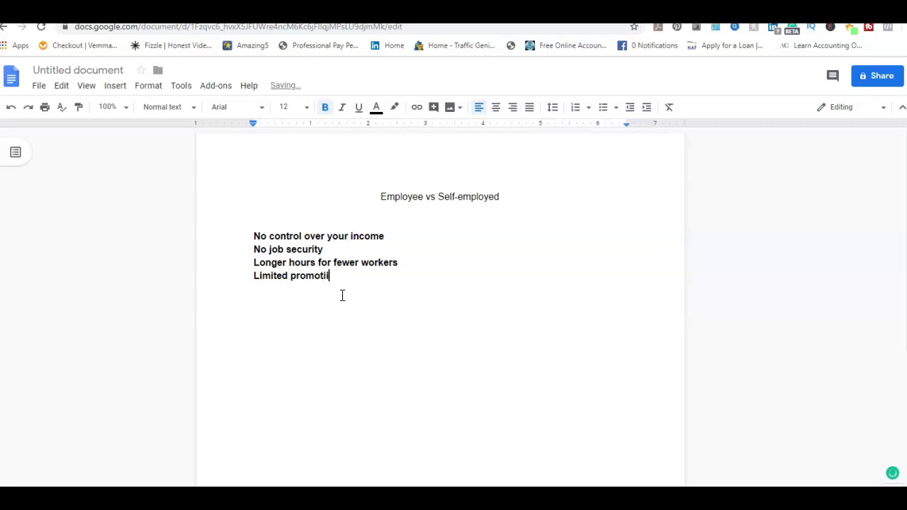
type("ons")
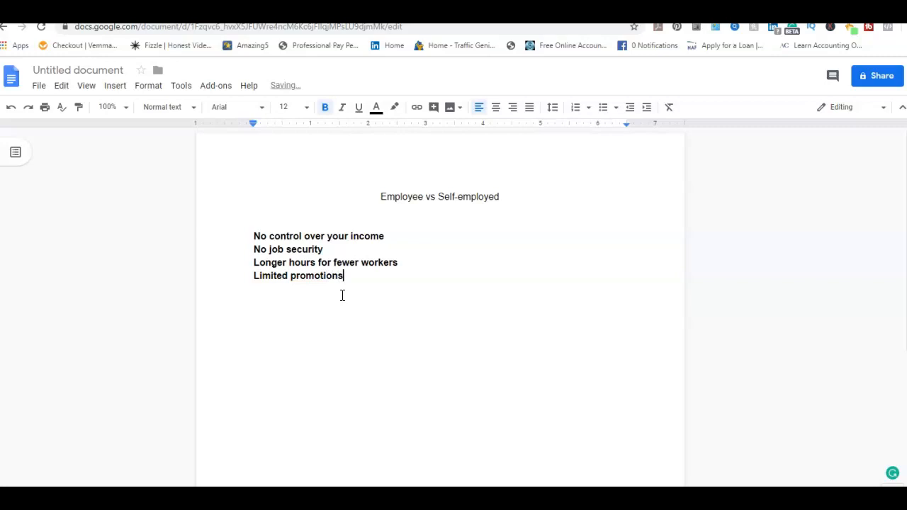
type("littl")
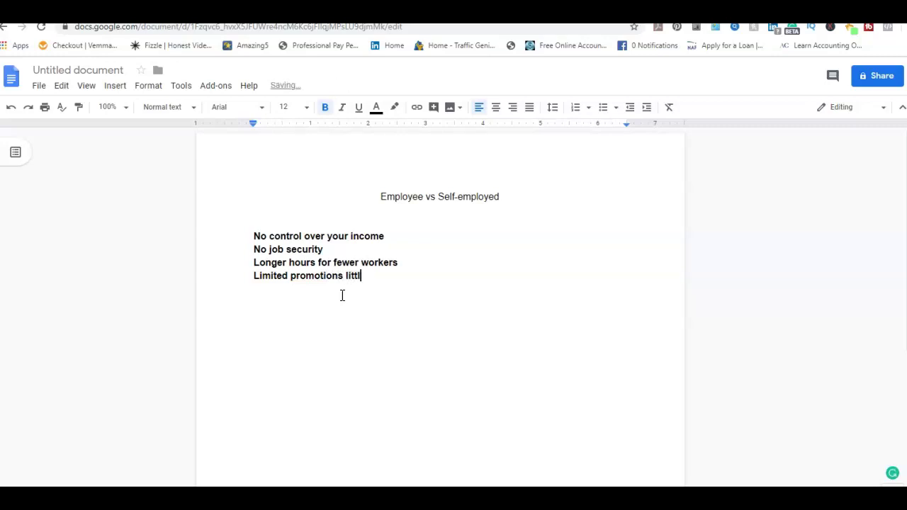
type("e room")
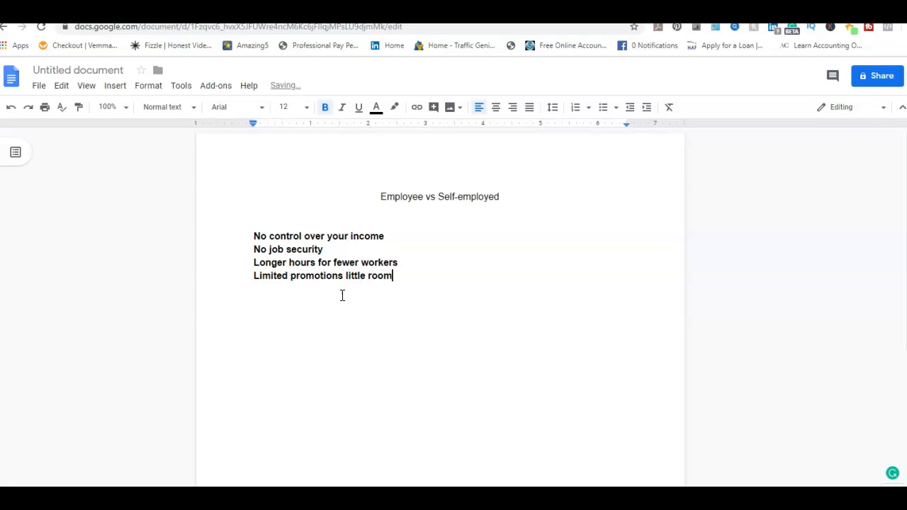
type("at")
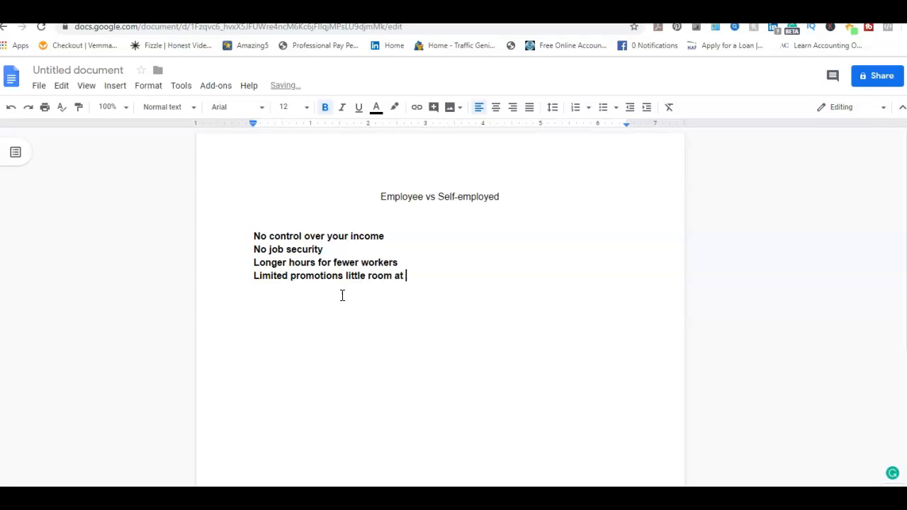
type("the top")
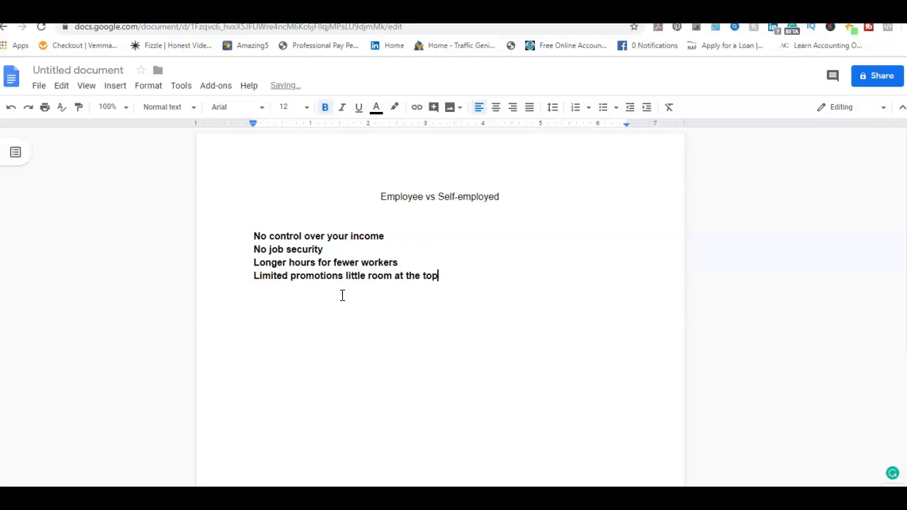
type("liv")
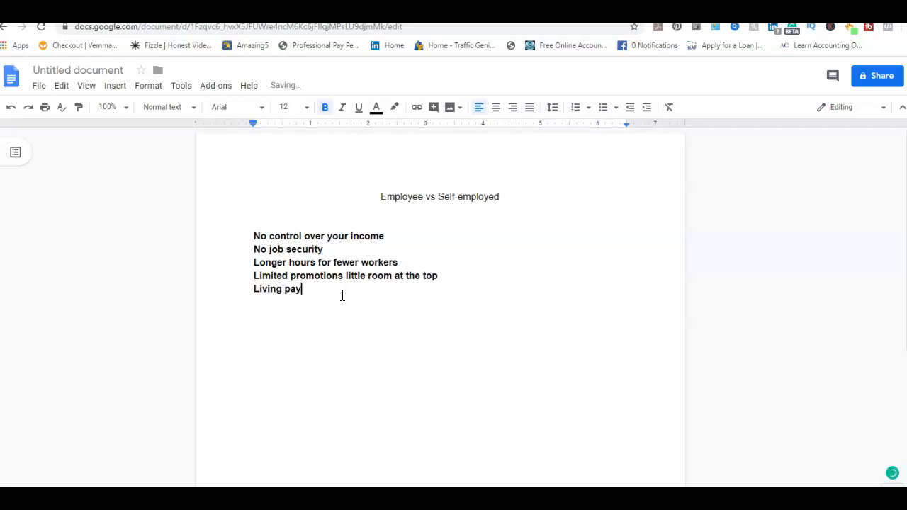
type("check")
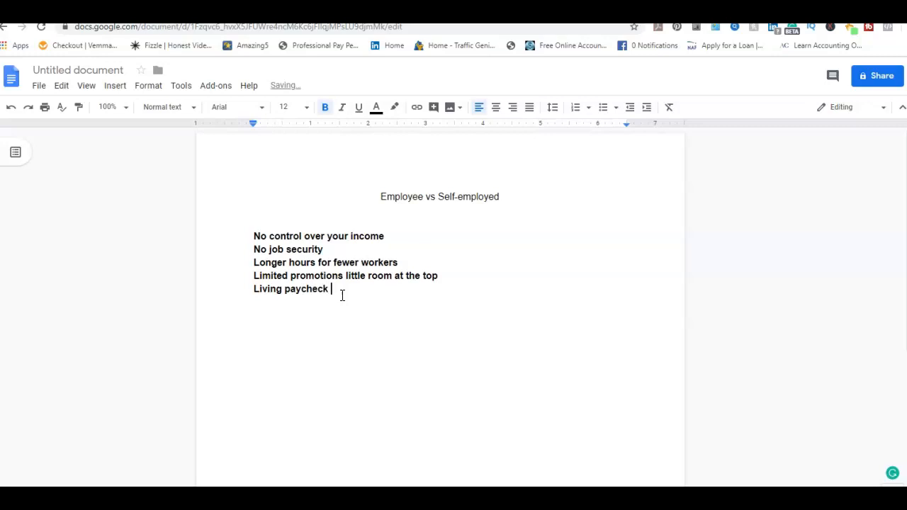
type("to-payc")
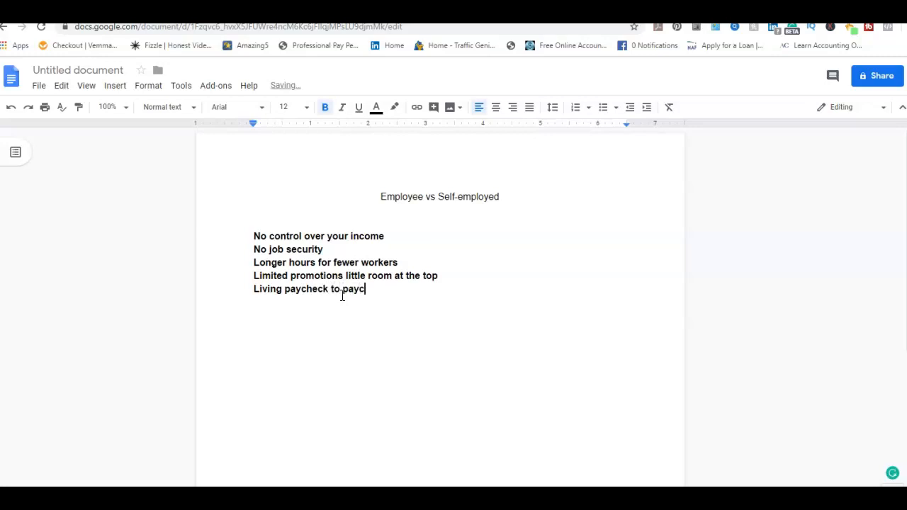
type("heck")
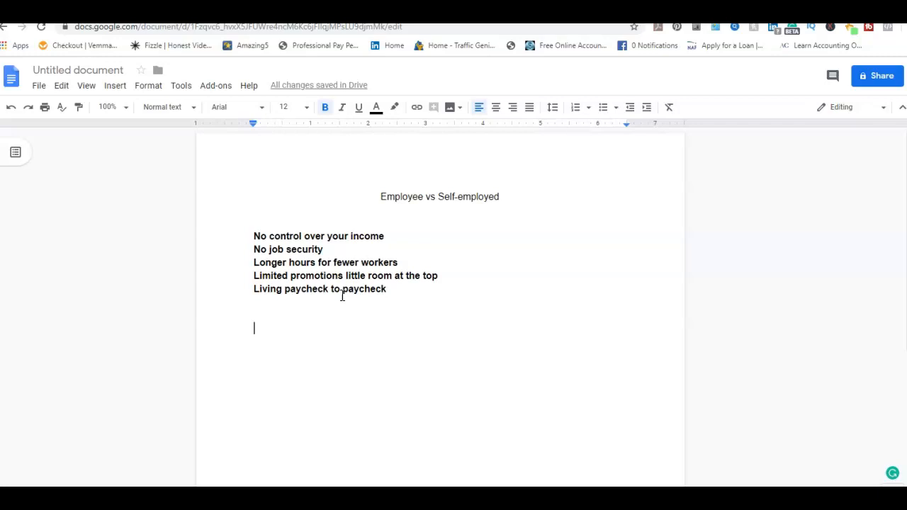
- Write the self-employed drawbacks 'You own a job' and 'Limited expansion hard to grow'
type("You")
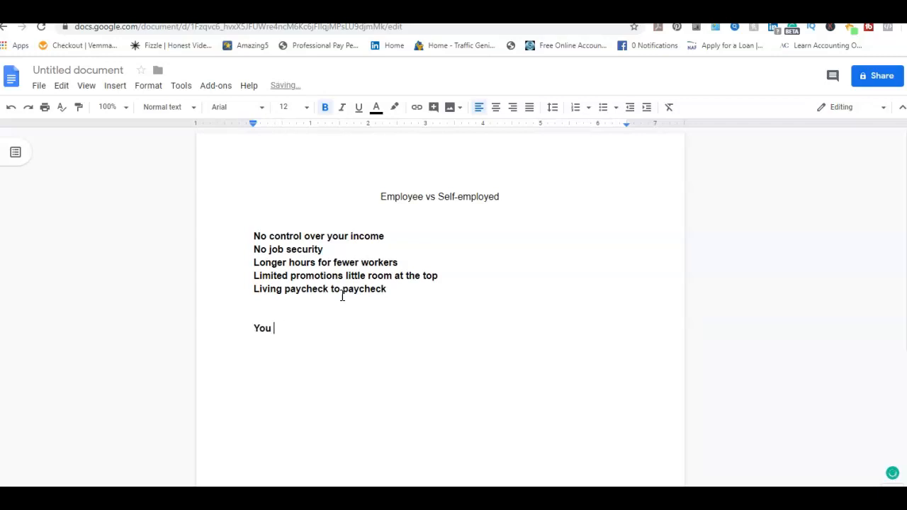
type("own a job")
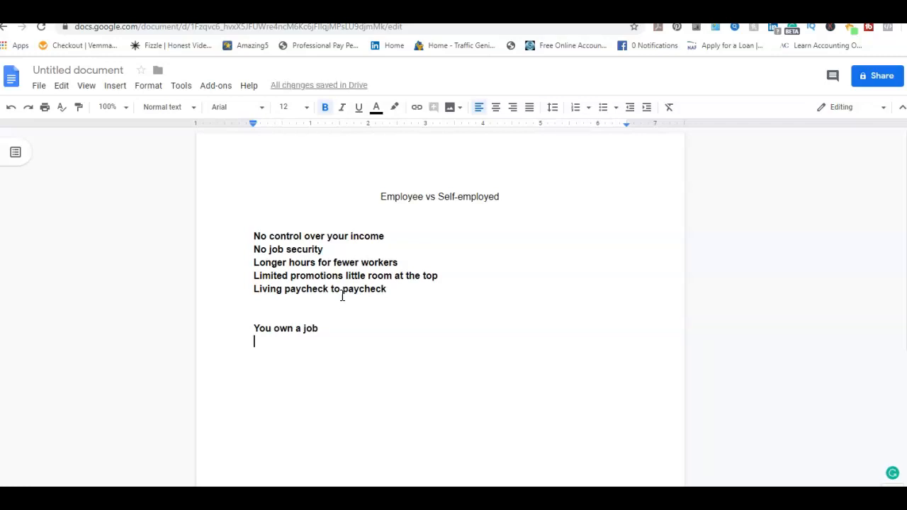
type("limit")
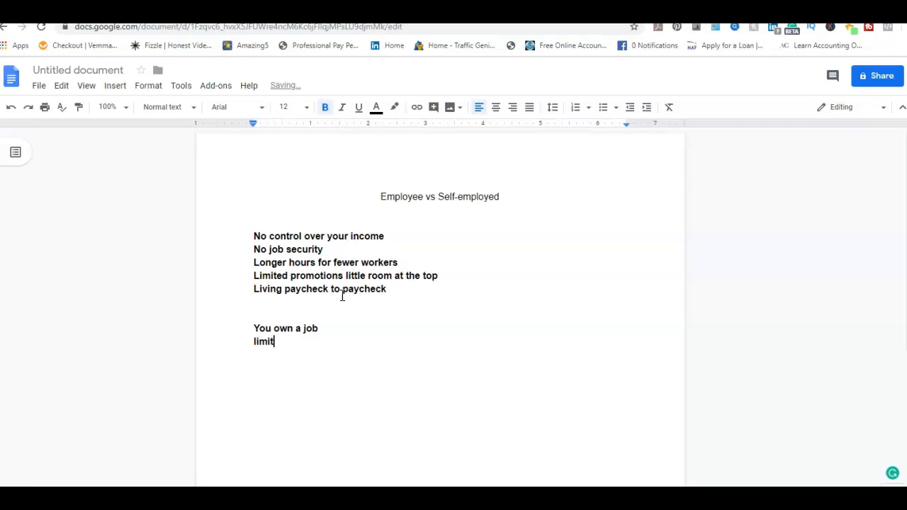
type("Limited expan")
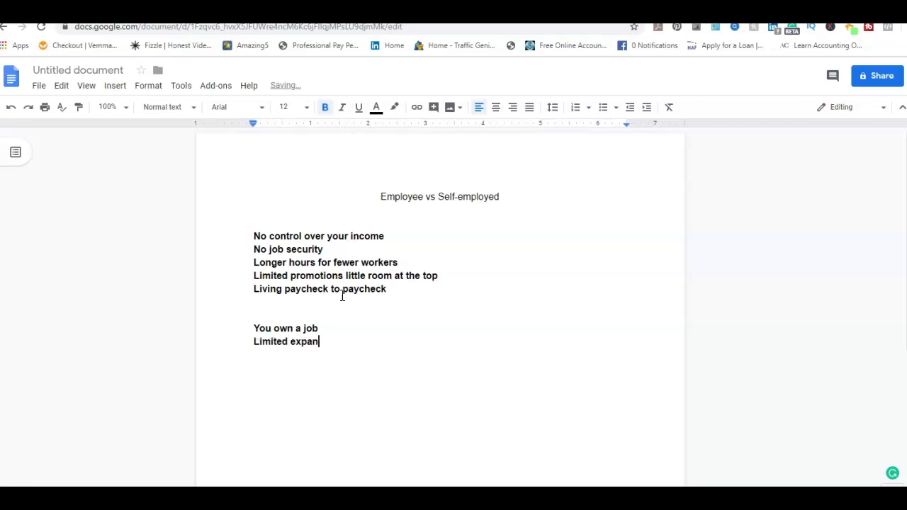
type("sion")
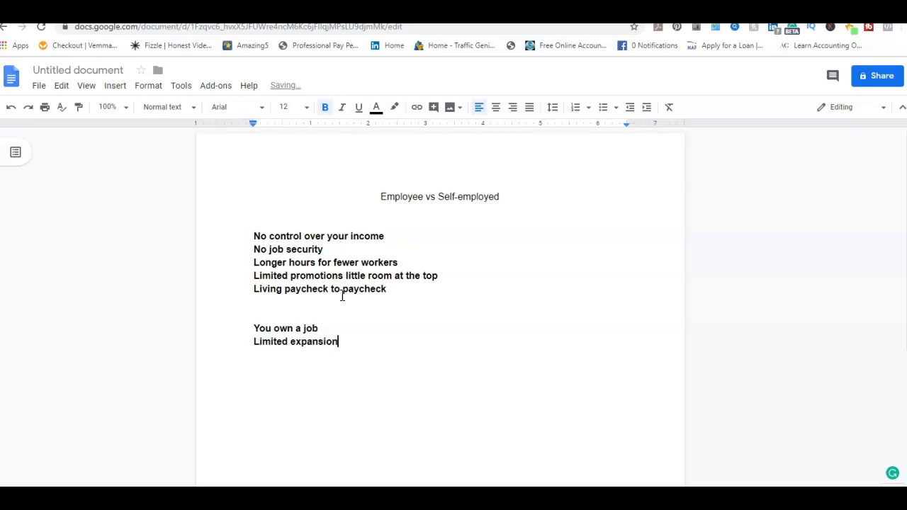
type("ho")
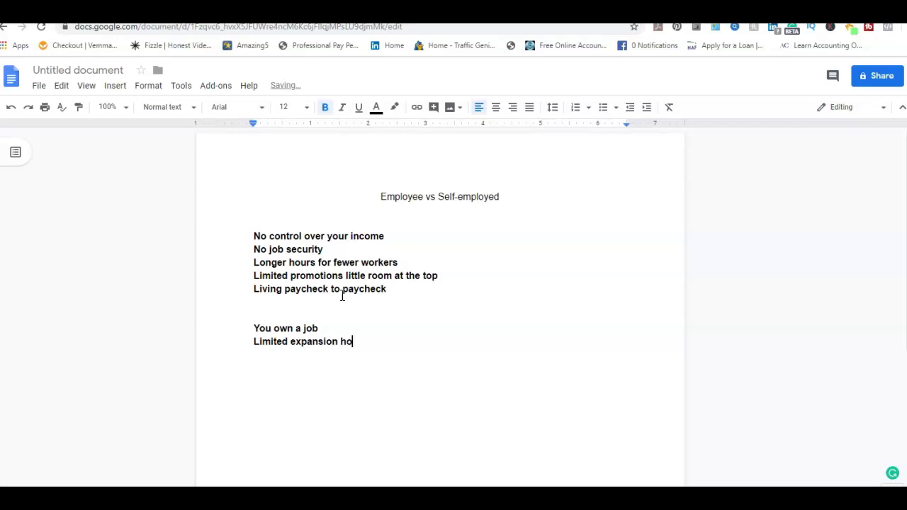
type("ard to grow")
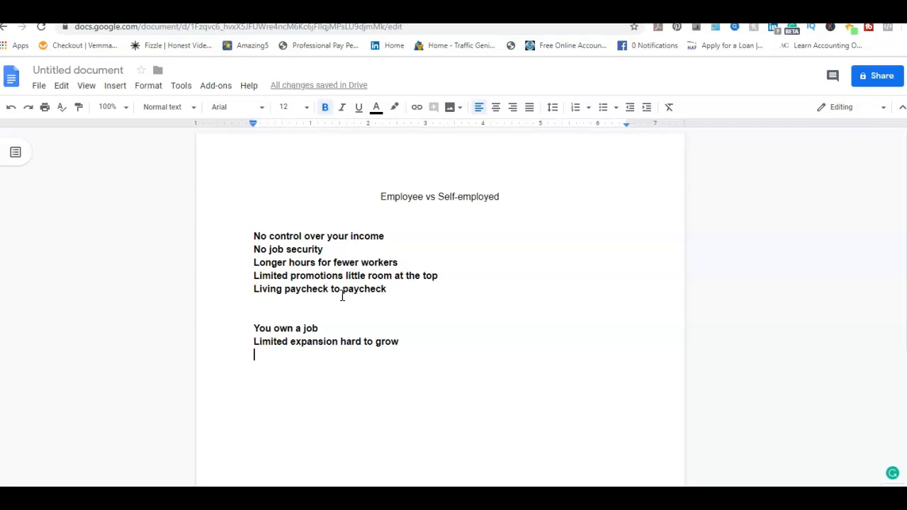
- Add '24 hours per day 7 days a week' and 'When you quit so does your income'
type("24")
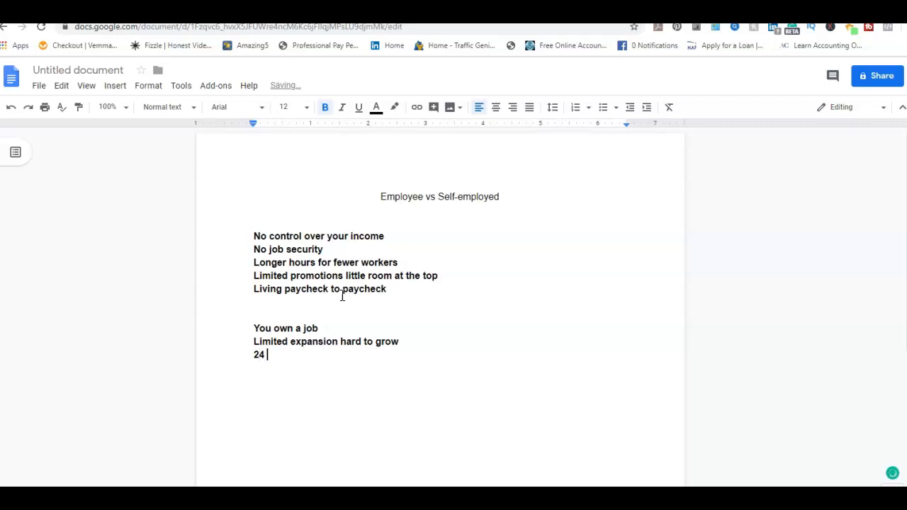
type("hours")
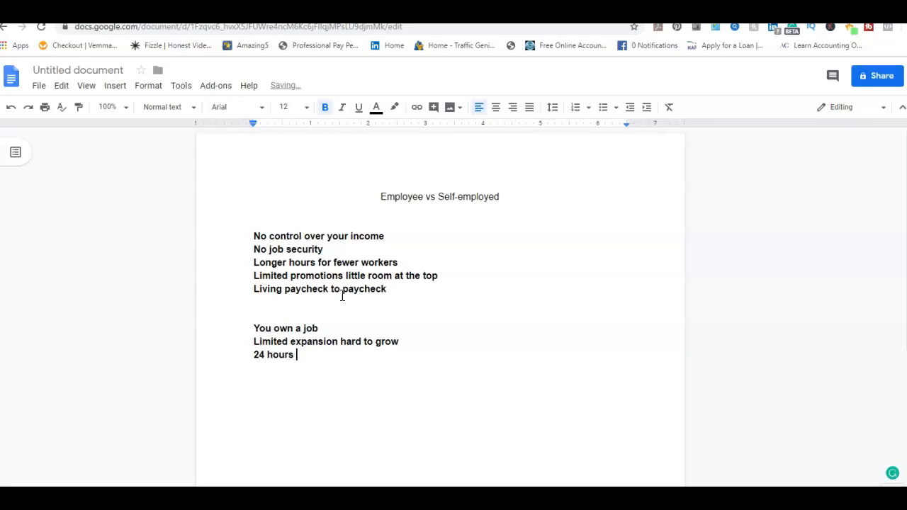
type("per f")
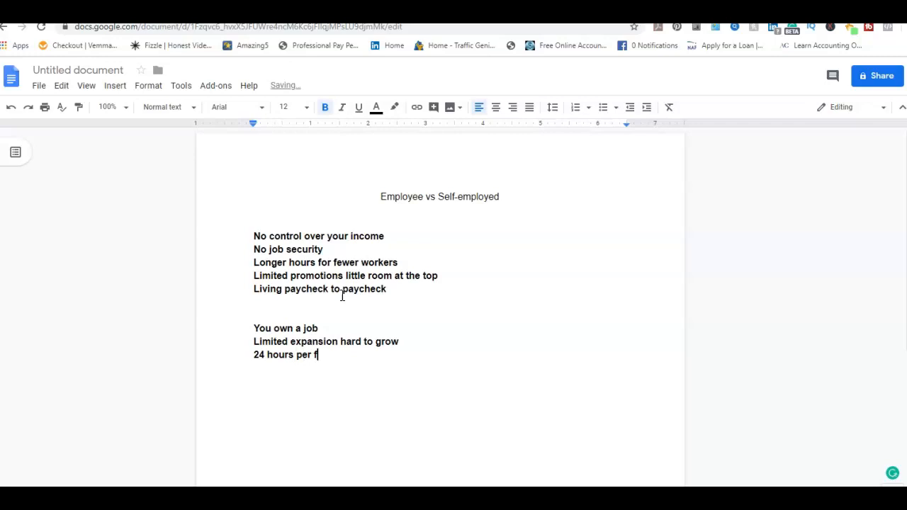
type("day")
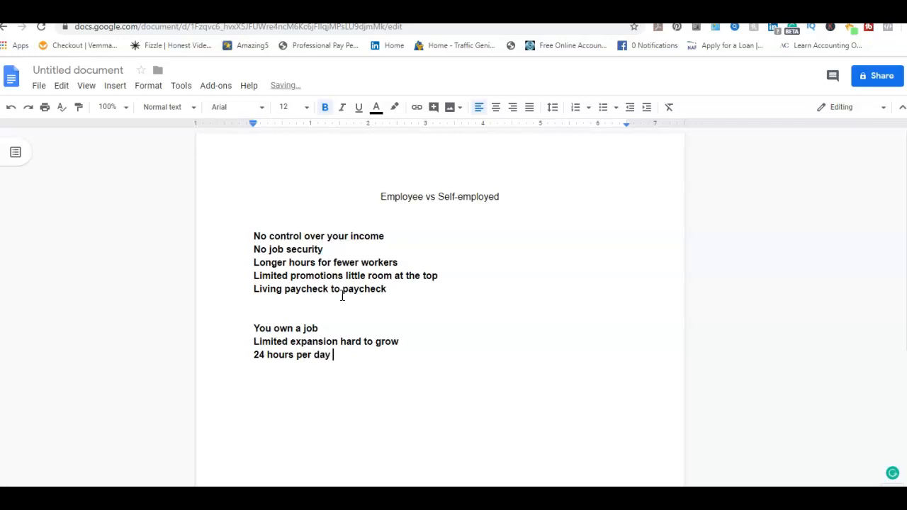
type("7")
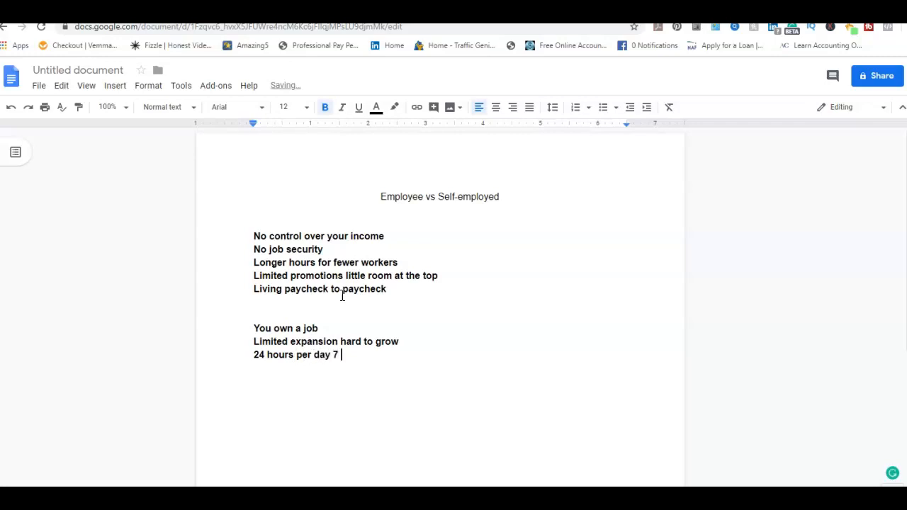
type("days a week")
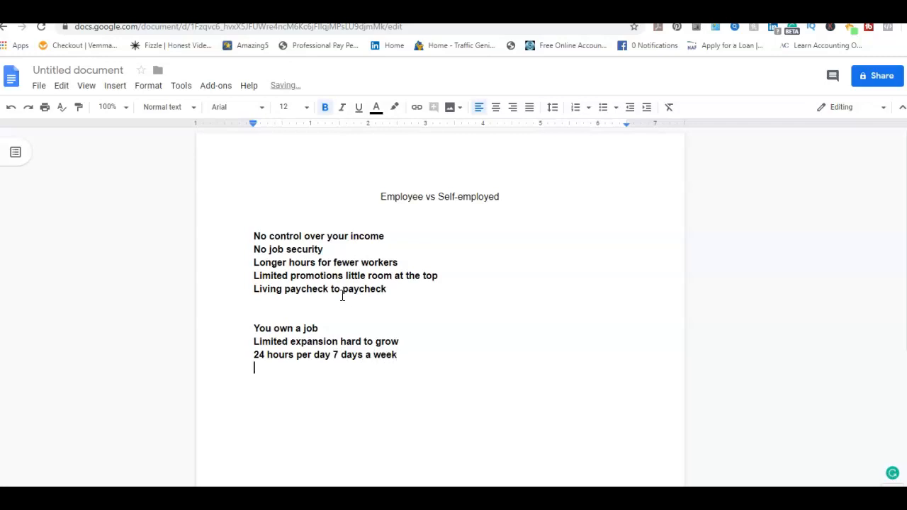
type("wh")
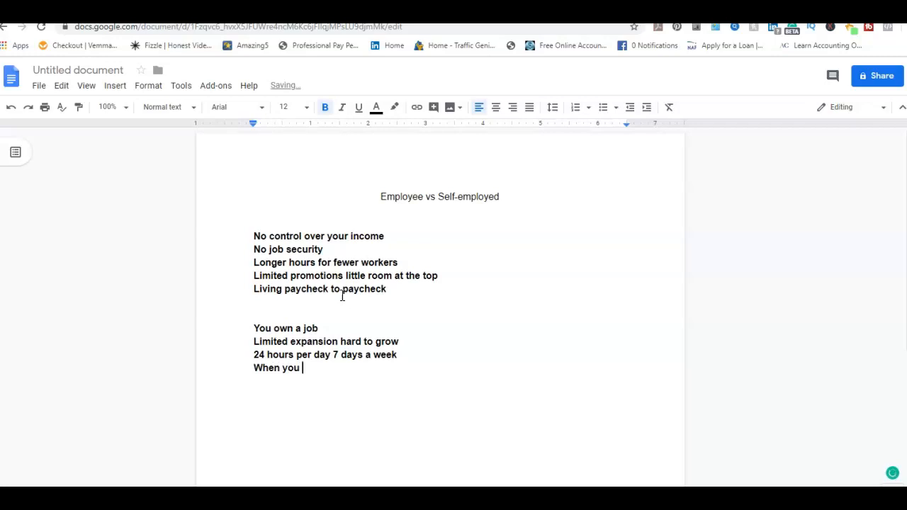
type("quit so do")
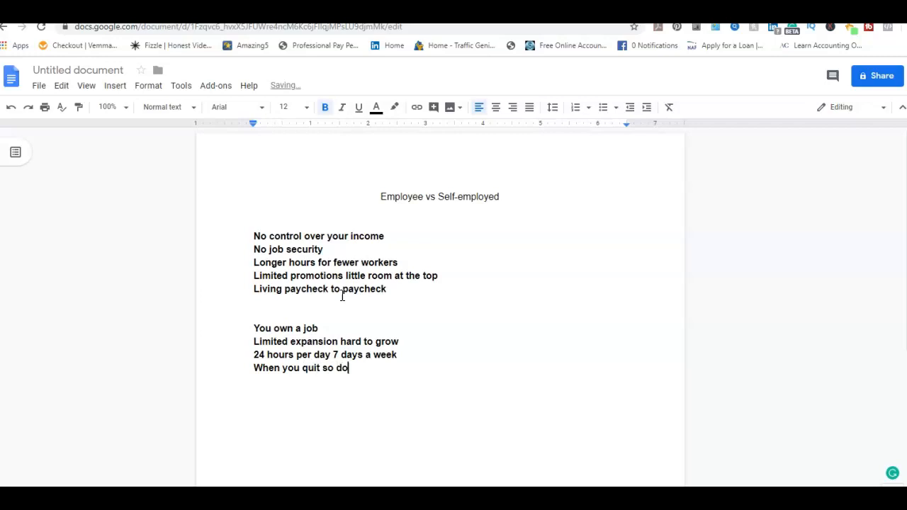
type("es you")
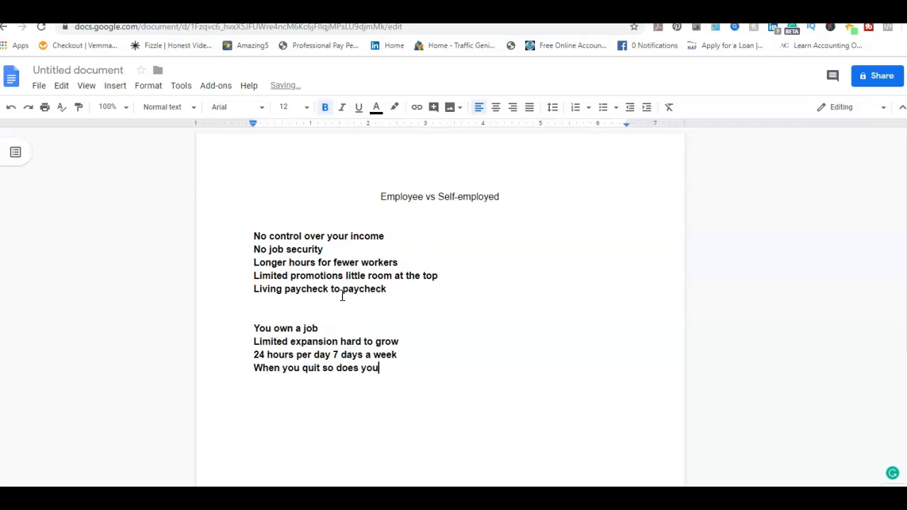
type("r income")
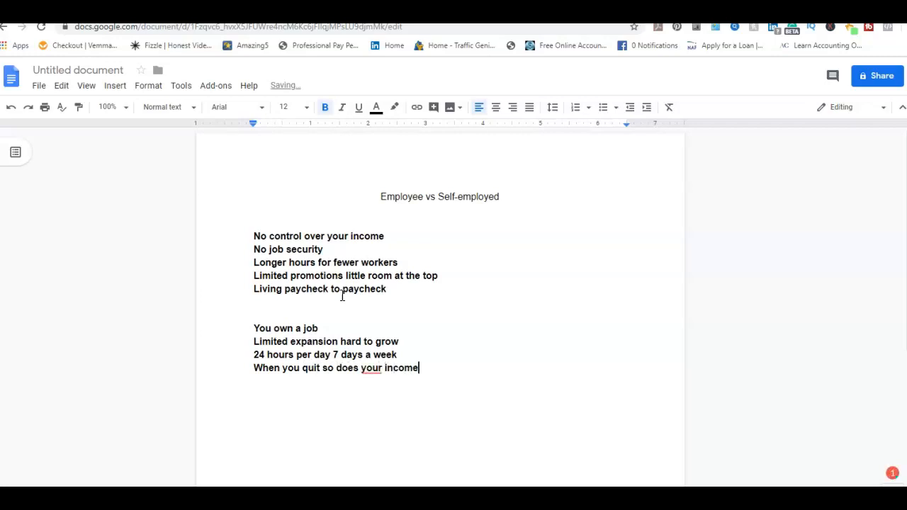
key("Return")
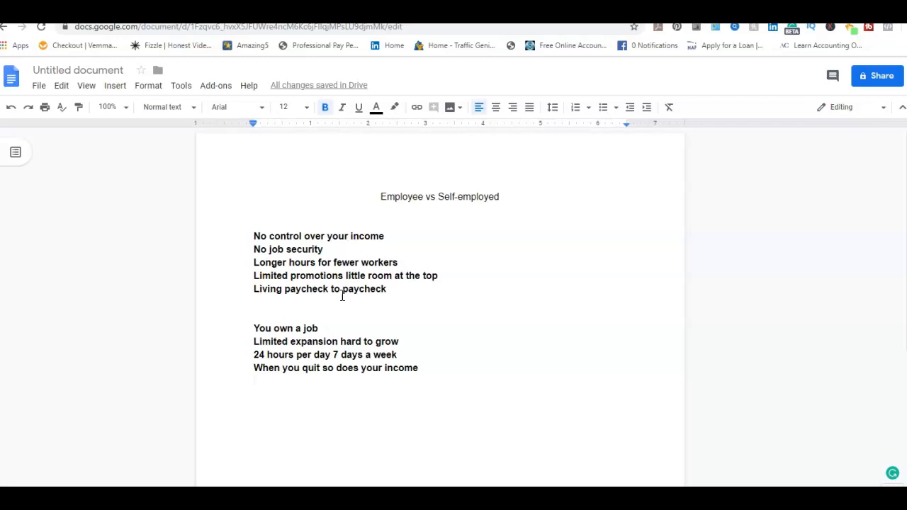
left_click(255, 380)
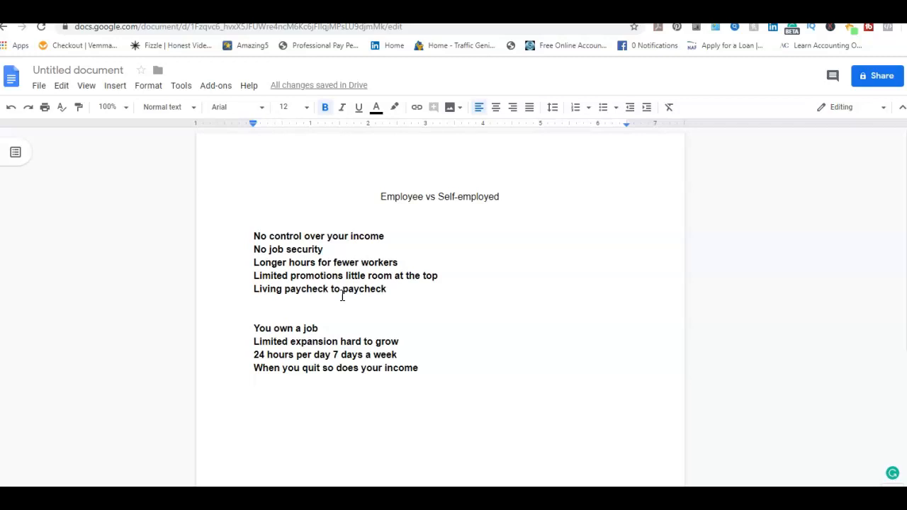
mouse_move(169, 435)
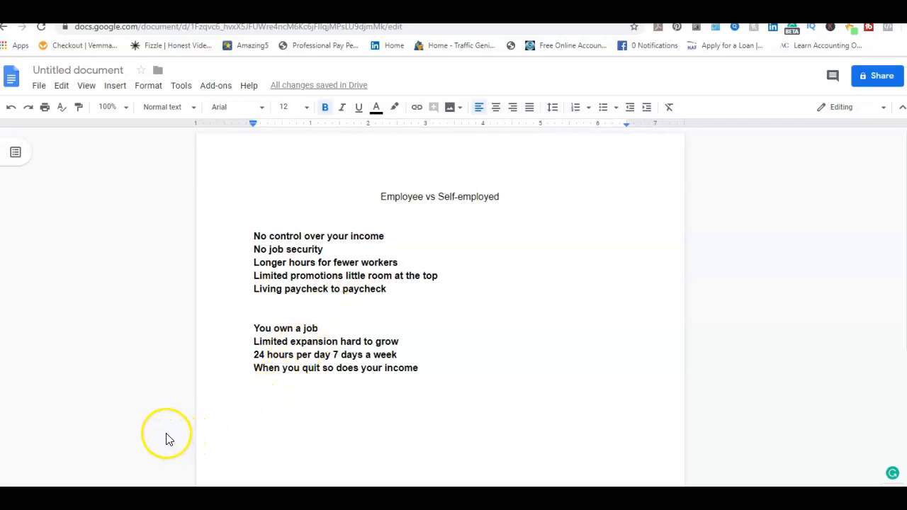